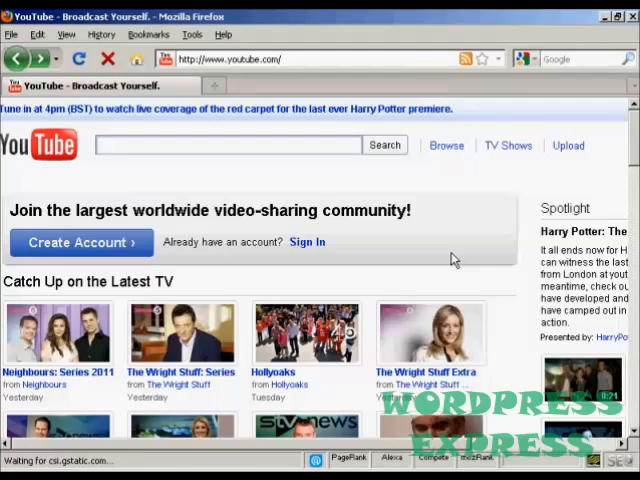
{"action": "mouse_move", "coordinate": [412, 192]}
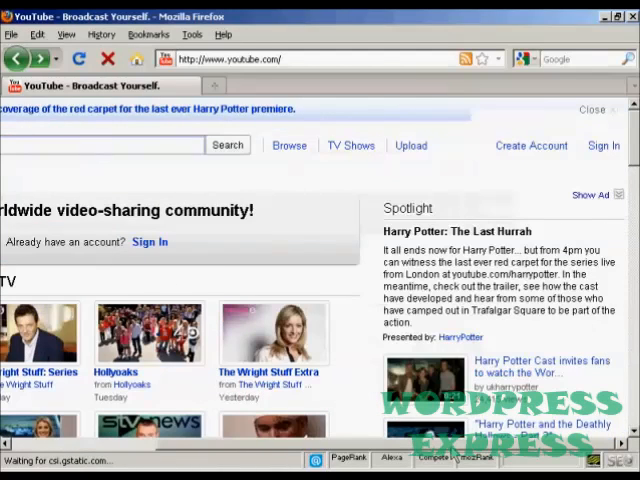
{"action": "mouse_move", "coordinate": [536, 158]}
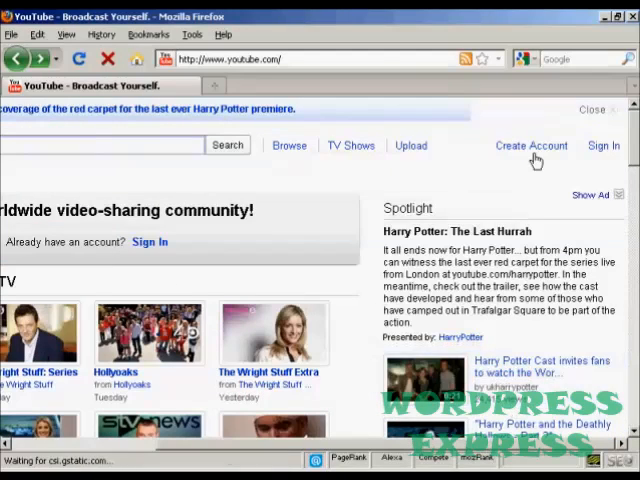
{"action": "mouse_move", "coordinate": [532, 146]}
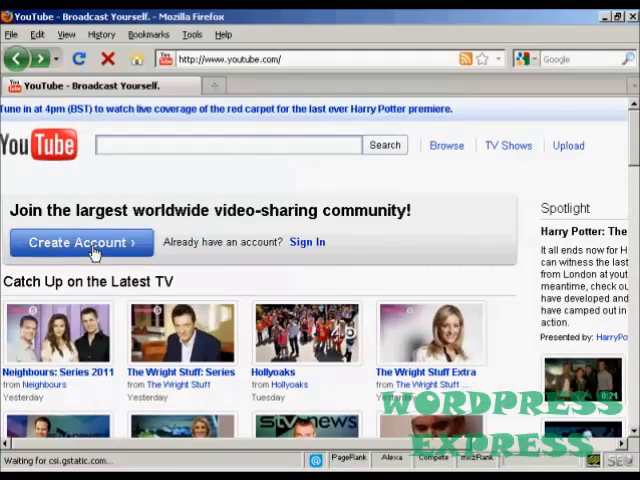
Start a new account with an email address and the available username 'newvideo4you'.
{"action": "left_click", "coordinate": [80, 242]}
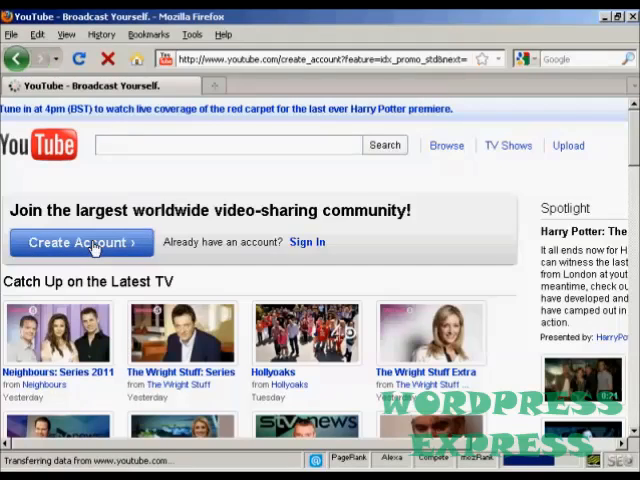
{"action": "left_click", "coordinate": [80, 242]}
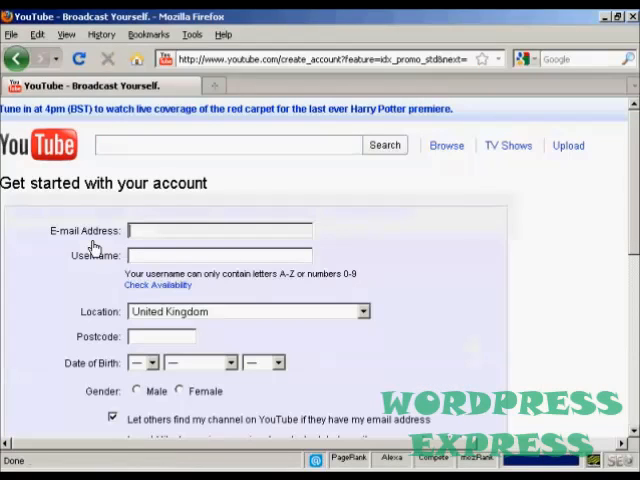
{"action": "mouse_move", "coordinate": [100, 248]}
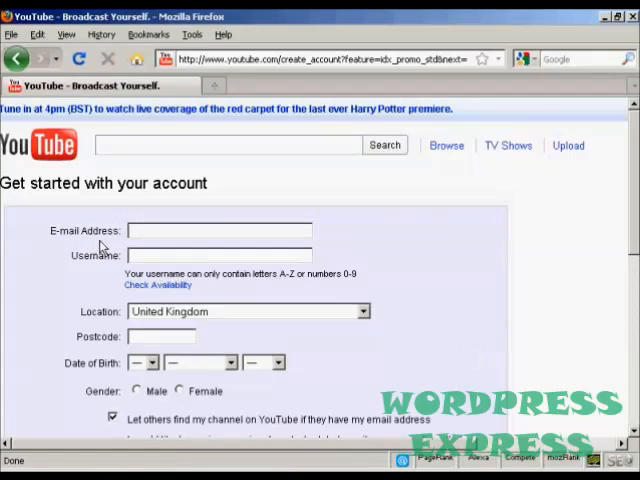
{"action": "mouse_move", "coordinate": [396, 252]}
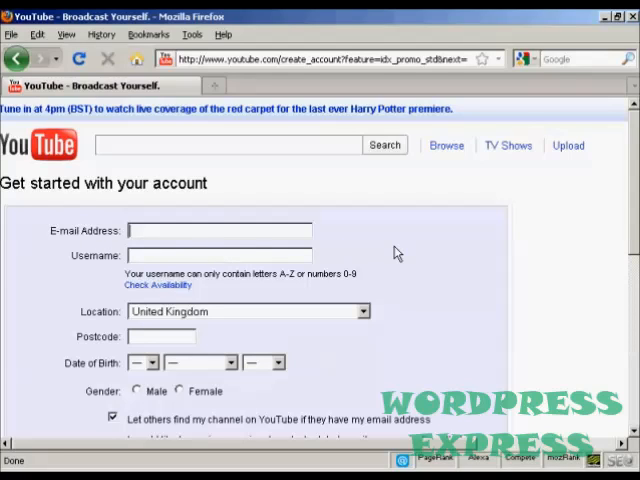
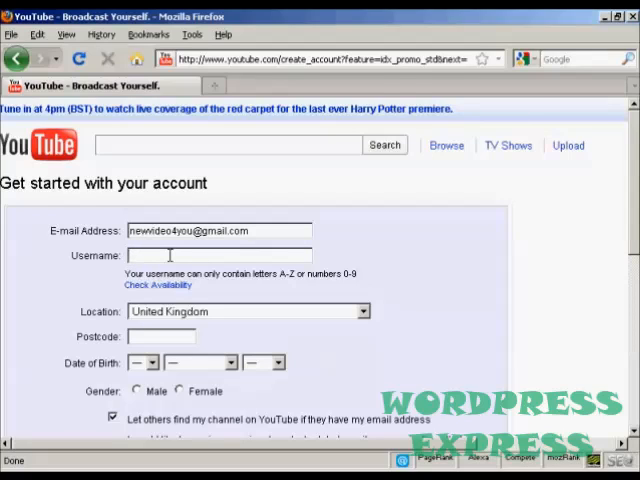
{"action": "type", "text": "newvideo4you"}
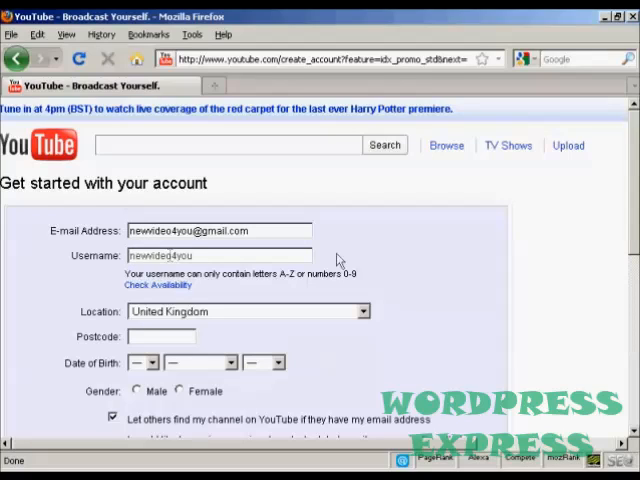
{"action": "left_click", "coordinate": [156, 284]}
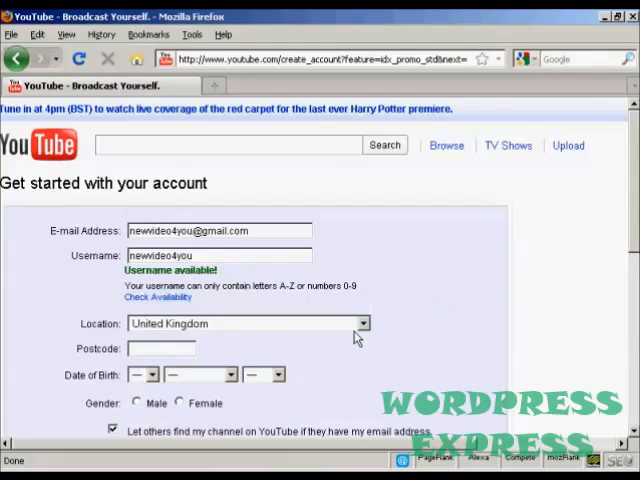
{"action": "left_click", "coordinate": [362, 324]}
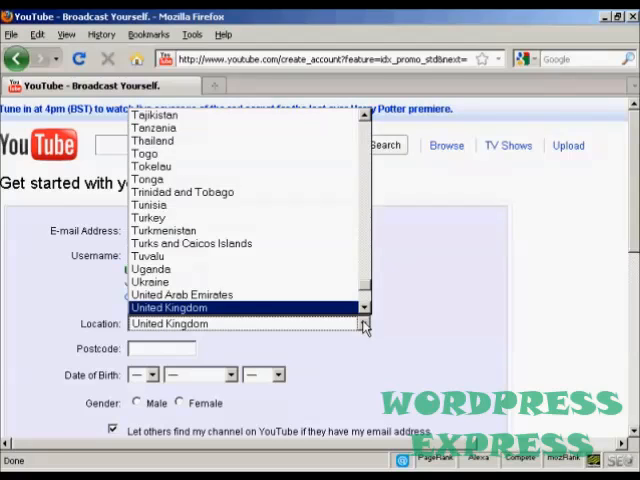
{"action": "left_click", "coordinate": [168, 308]}
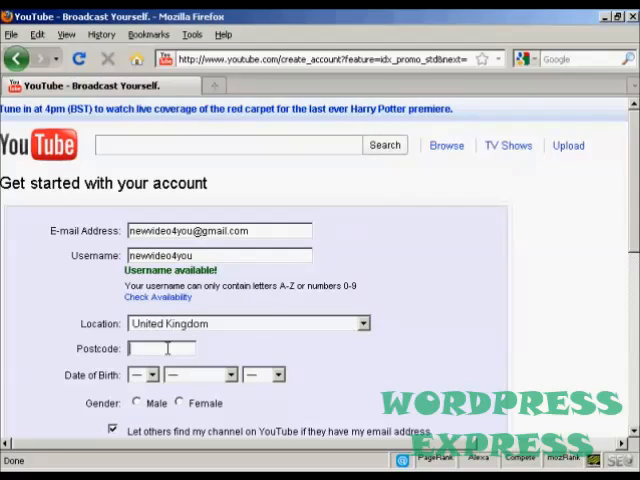
{"action": "type", "text": "TD7 2KE"}
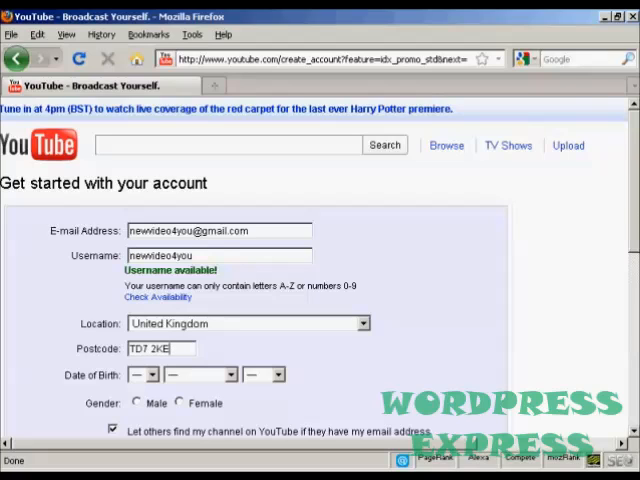
Fill in the date of birth and set gender to male.
{"action": "scroll", "scroll_direction": "down", "scroll_amount": 3}
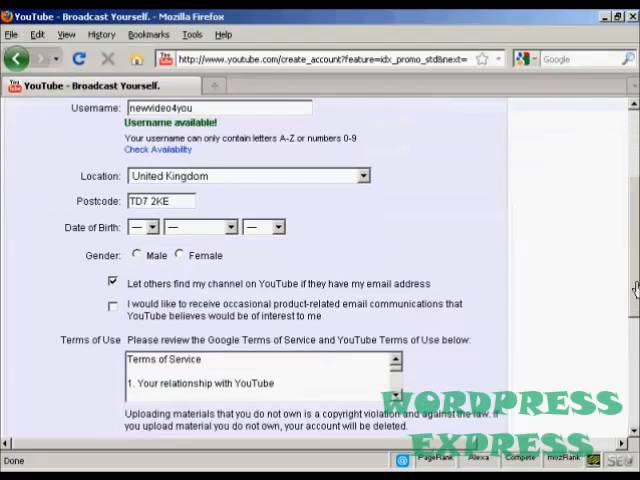
{"action": "left_click", "coordinate": [140, 226]}
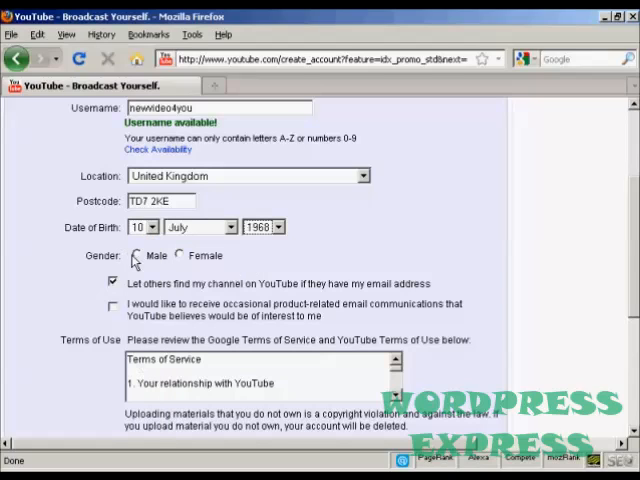
{"action": "left_click", "coordinate": [136, 256]}
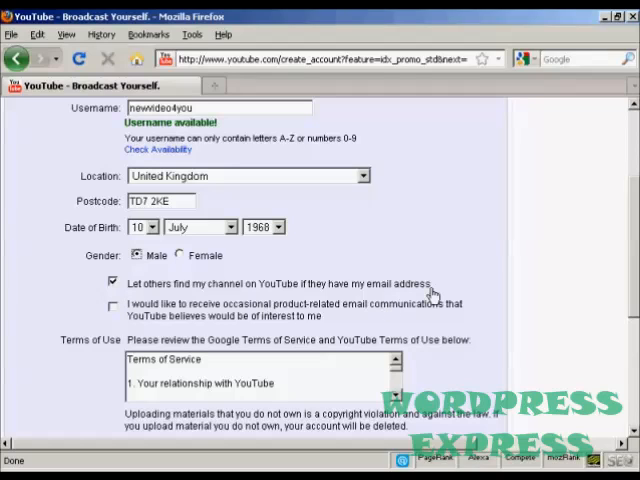
{"action": "mouse_move", "coordinate": [244, 324]}
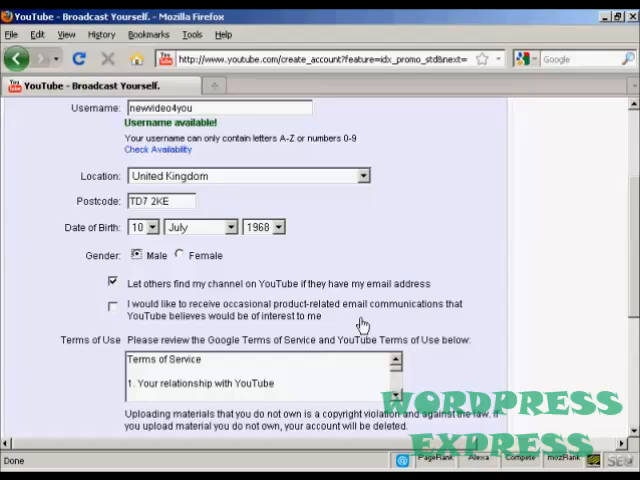
{"action": "mouse_move", "coordinate": [392, 312]}
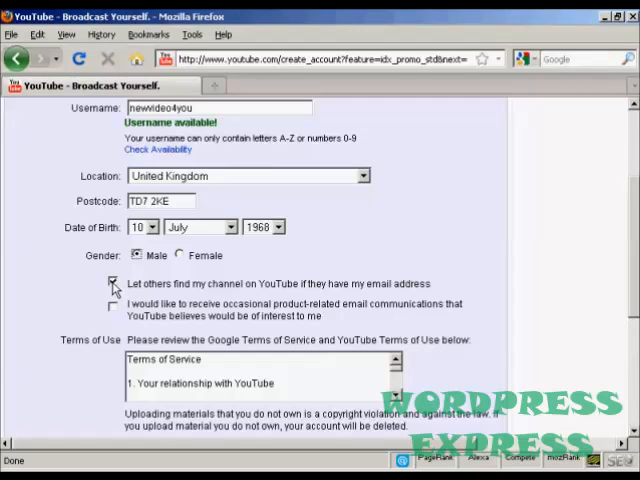
{"action": "left_click", "coordinate": [112, 284]}
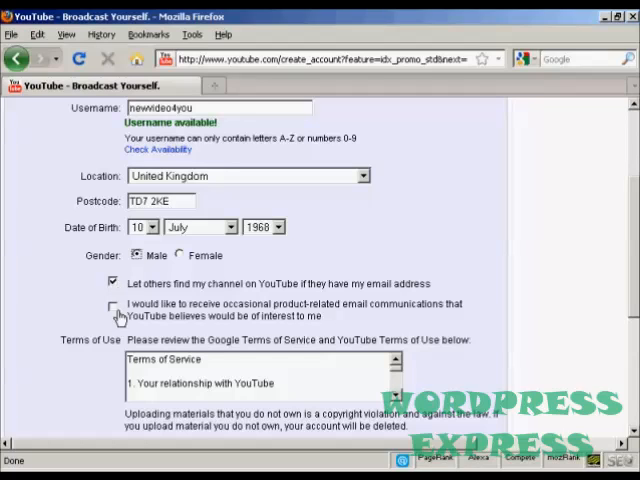
Accept the Terms of Use to create the account.
{"action": "scroll", "scroll_direction": "down", "scroll_amount": 3}
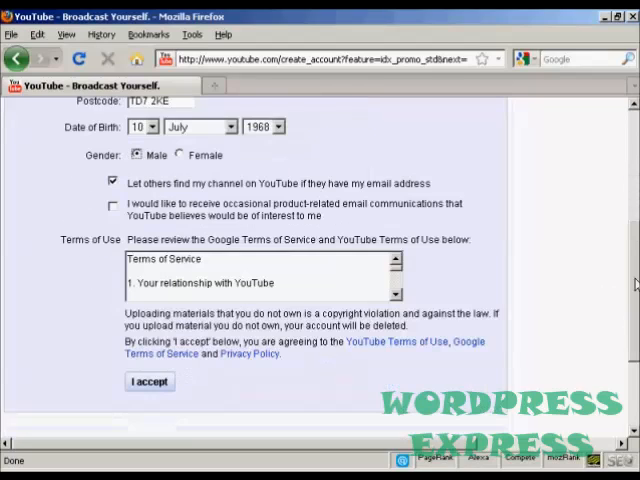
{"action": "scroll", "scroll_direction": "down", "scroll_amount": 3}
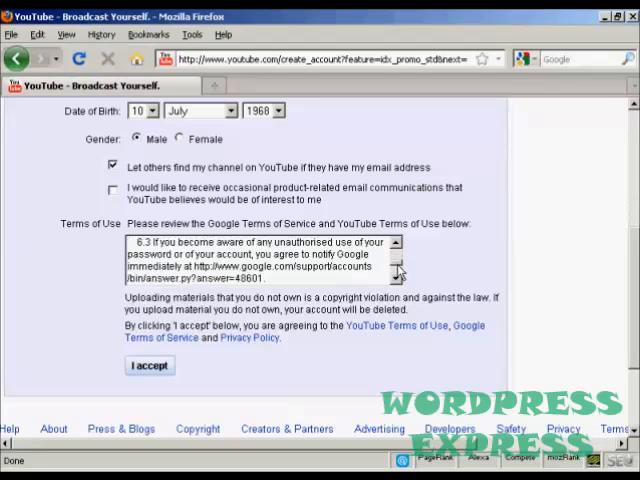
{"action": "left_click", "coordinate": [396, 278]}
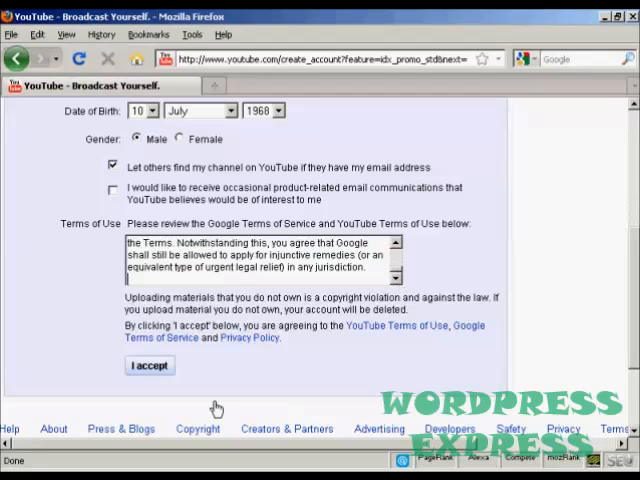
{"action": "left_click", "coordinate": [150, 364]}
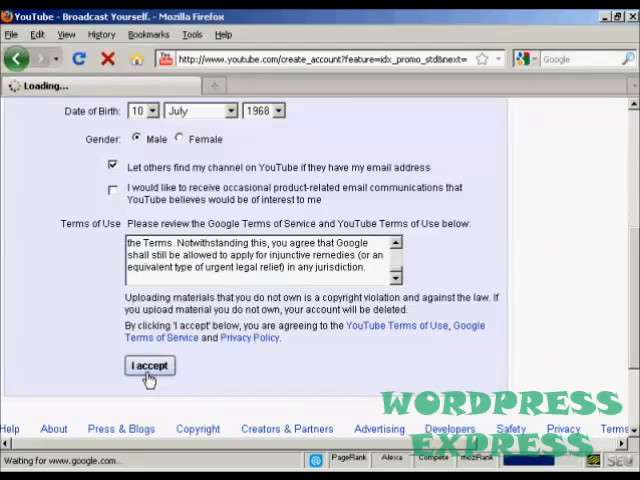
Enter the Google email and password and link the newvideo4you username to that account.
{"action": "left_click", "coordinate": [150, 366]}
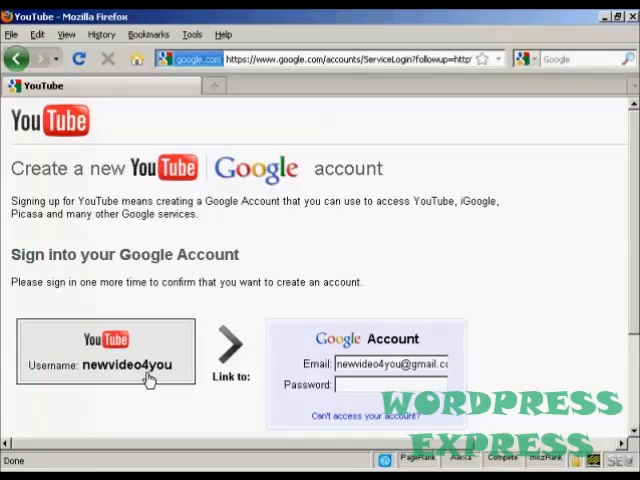
{"action": "left_click", "coordinate": [384, 384]}
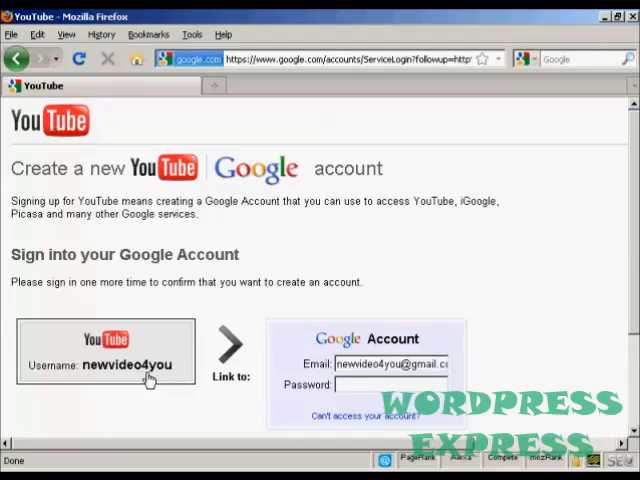
{"action": "left_click", "coordinate": [388, 384]}
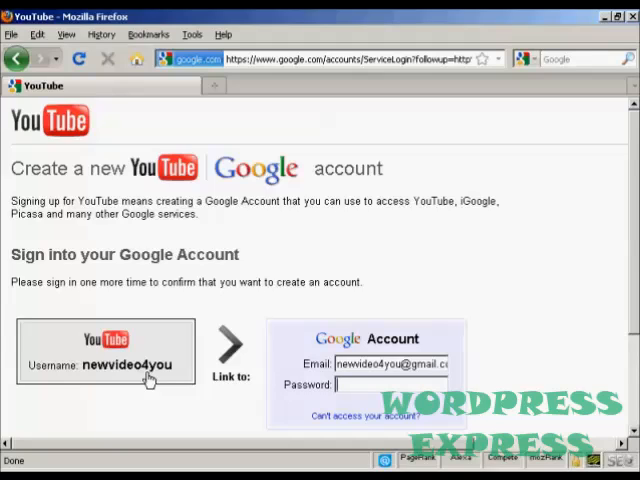
{"action": "type", "text": "password"}
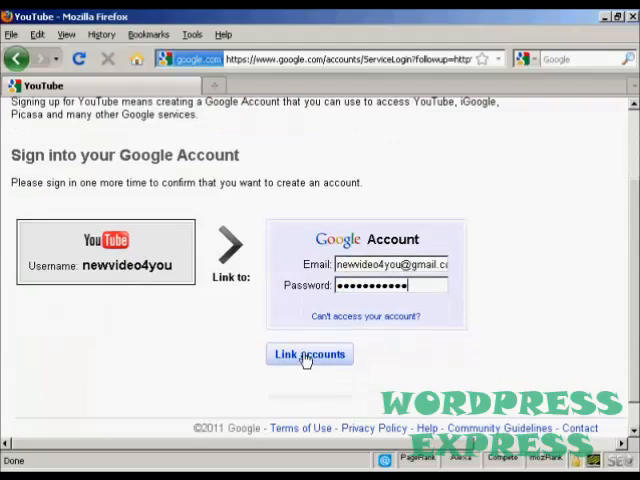
{"action": "left_click", "coordinate": [308, 354]}
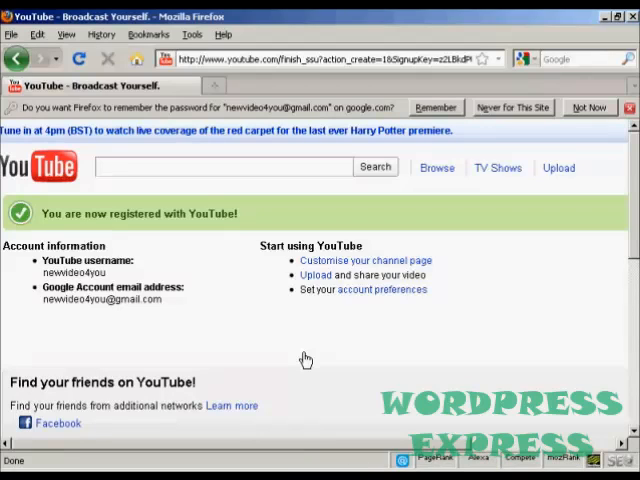
{"action": "mouse_move", "coordinate": [516, 292]}
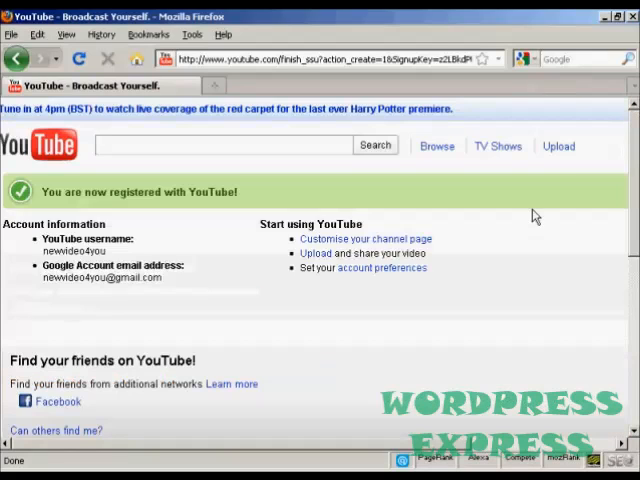
Go to the video upload page from the registration confirmation.
{"action": "left_click", "coordinate": [558, 146]}
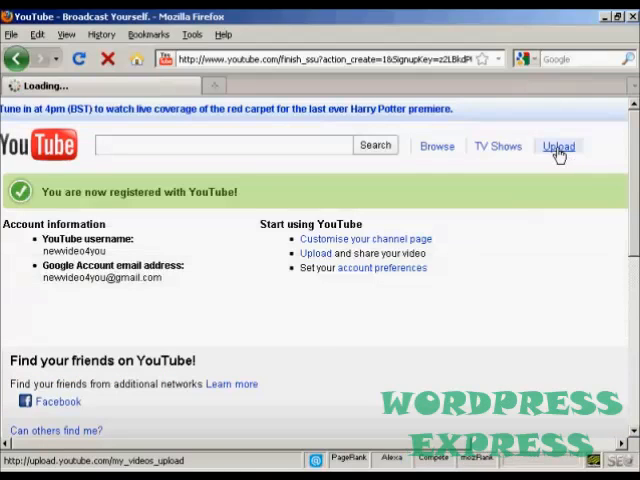
Bring up the Video File Upload page on upload.youtube.com.
{"action": "left_click", "coordinate": [560, 144]}
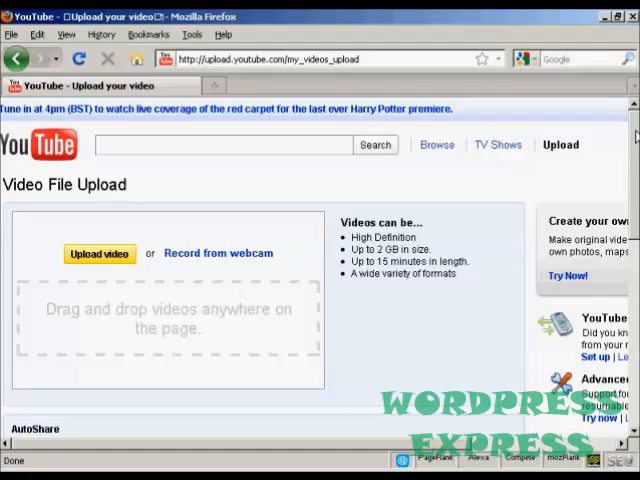
{"action": "mouse_move", "coordinate": [204, 210]}
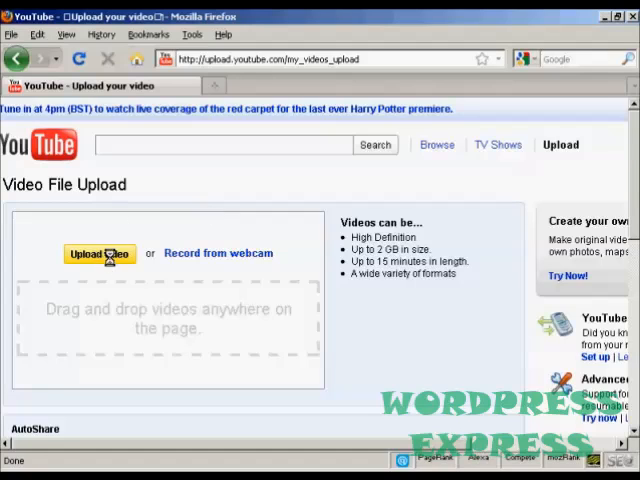
Select YouTubeTest01.avi and begin uploading it.
{"action": "left_click", "coordinate": [100, 252]}
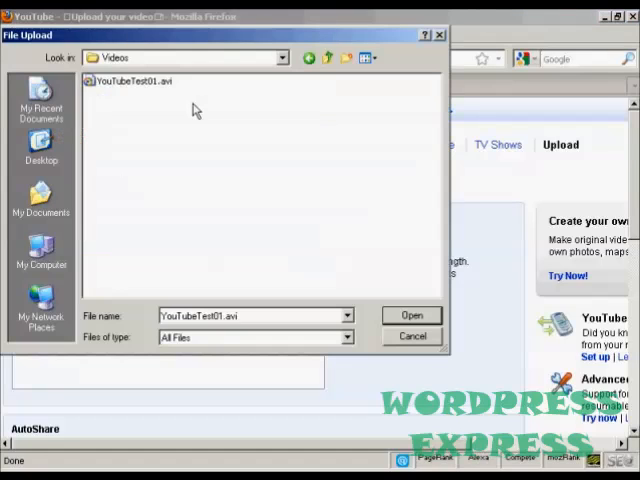
{"action": "left_click", "coordinate": [128, 80]}
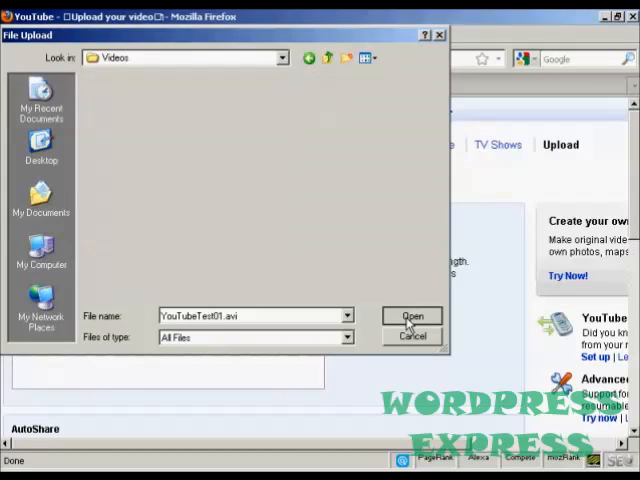
{"action": "left_click", "coordinate": [412, 316]}
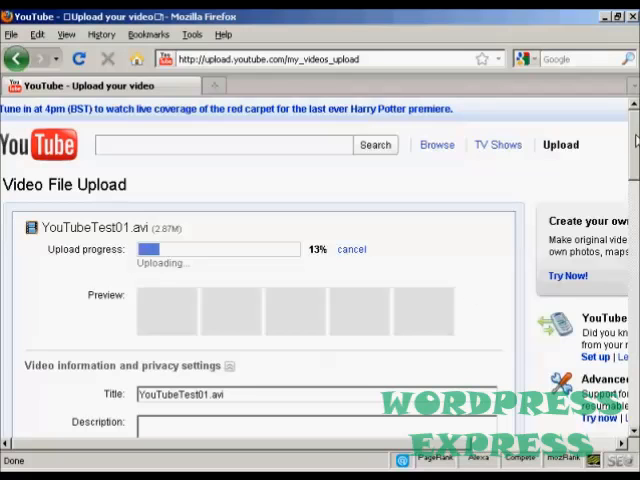
{"action": "scroll", "scroll_direction": "down", "scroll_amount": 3}
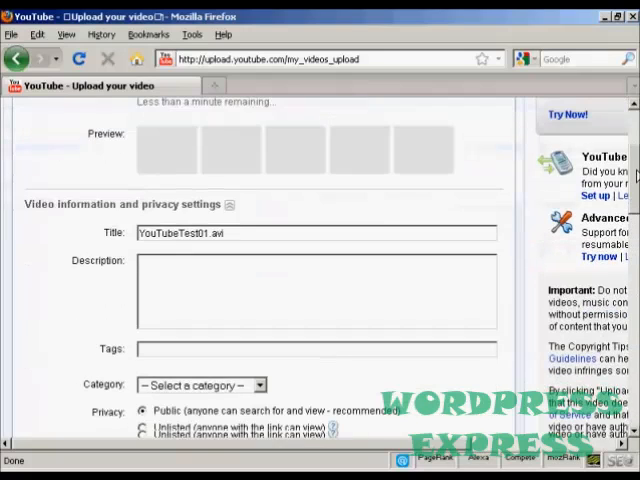
{"action": "scroll", "scroll_direction": "down", "scroll_amount": 3}
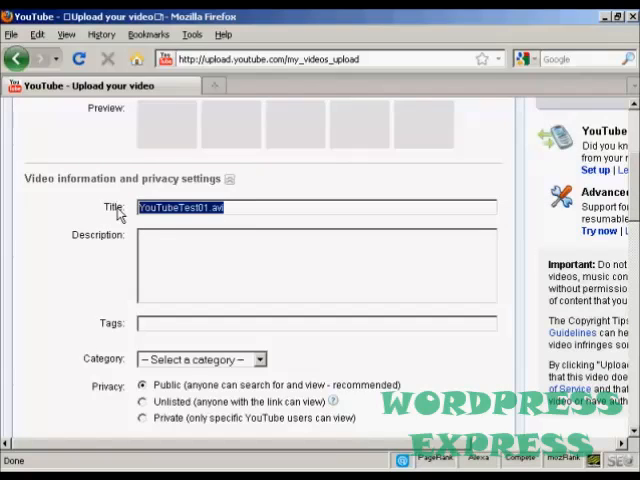
{"action": "mouse_move", "coordinate": [232, 224]}
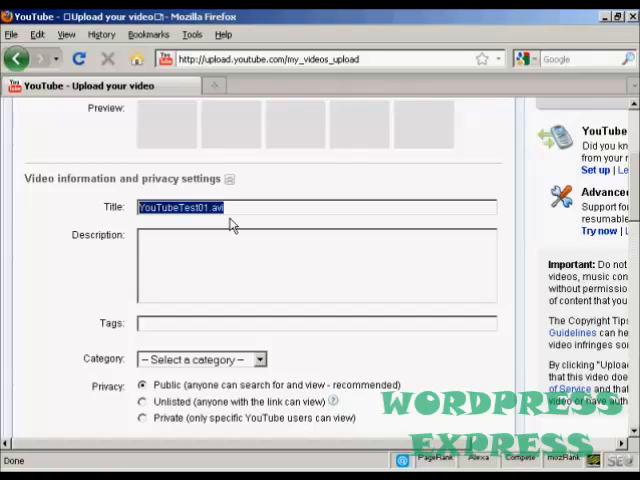
Retitle the uploading video 'YouTube Test'.
{"action": "type", "text": "YouTu"}
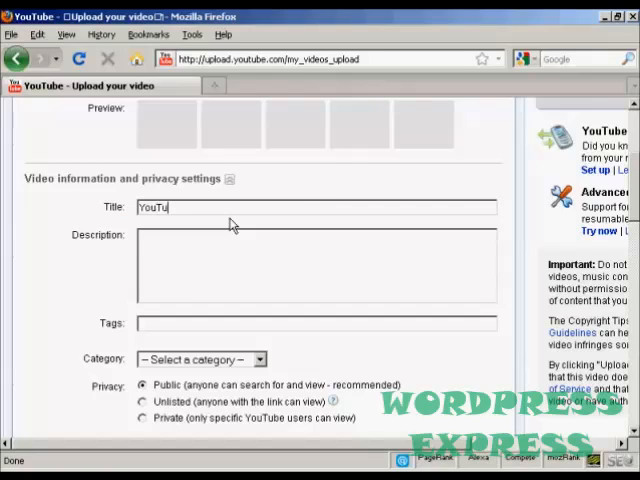
{"action": "type", "text": "be"}
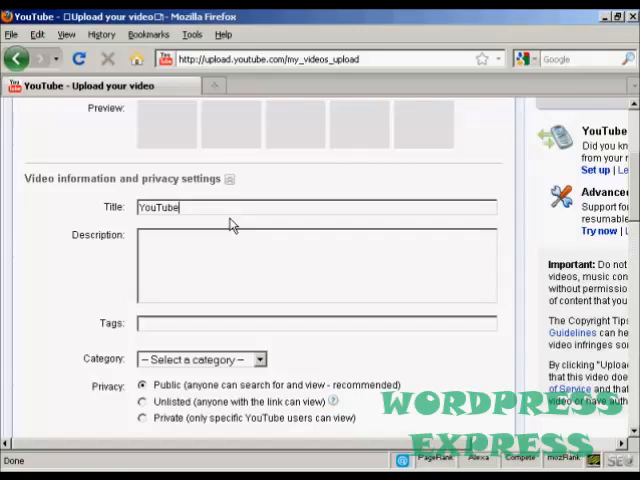
{"action": "type", "text": "Test"}
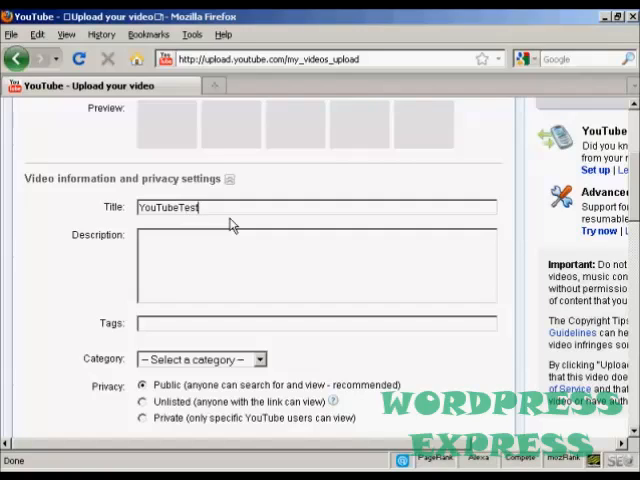
{"action": "left_click", "coordinate": [168, 208]}
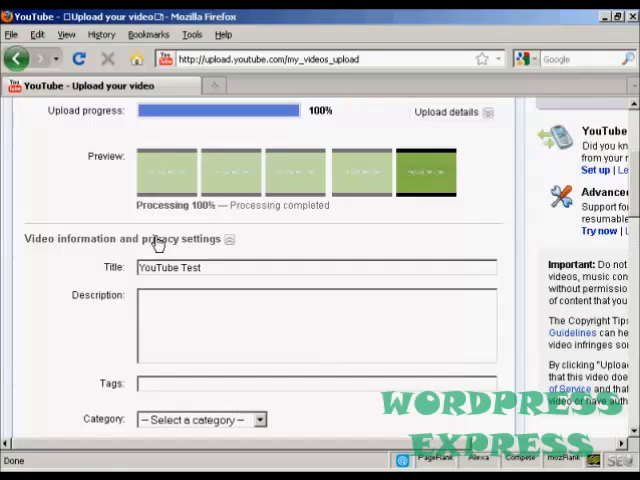
{"action": "type", "text": "http://www.anothercompany.co.uk"}
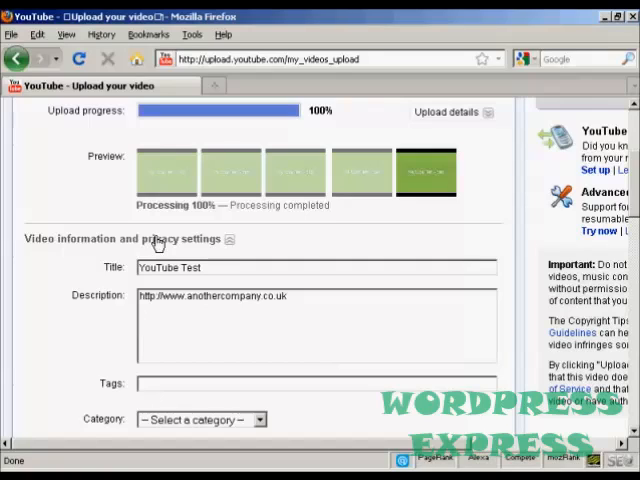
{"action": "type", "text": "This is a test video to demonstrate how to upload a video to YouTube.  If this was a real video, I'd put a concise description in here, and make sure it was laden with relevant keywords."}
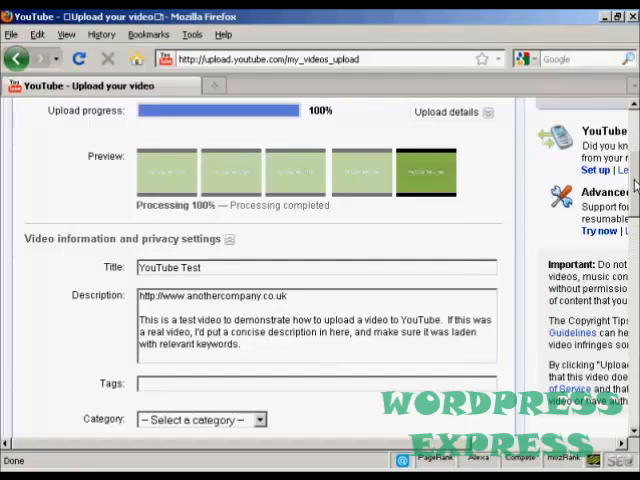
{"action": "scroll", "scroll_direction": "down", "scroll_amount": 3}
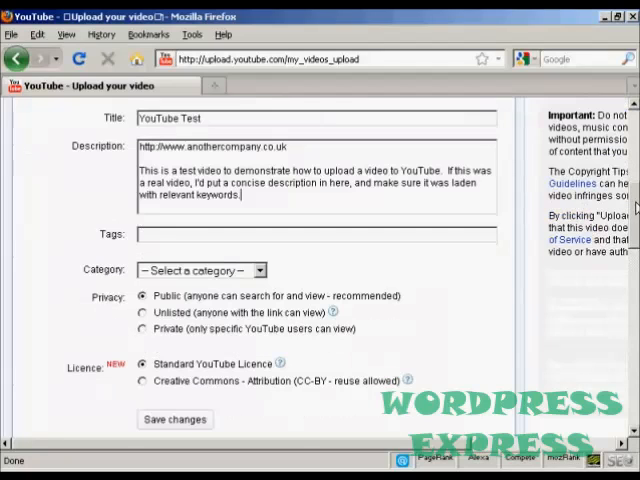
{"action": "mouse_move", "coordinate": [128, 256]}
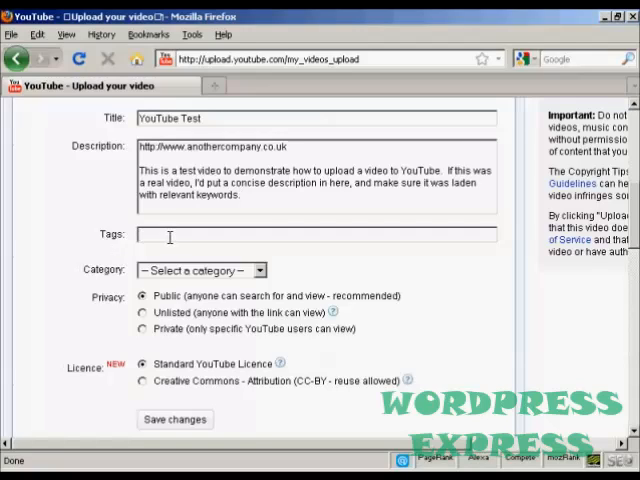
Tag the video 'test,video,demonstration,' and set category Film & Animation.
{"action": "type", "text": "test,video,demonstration,"}
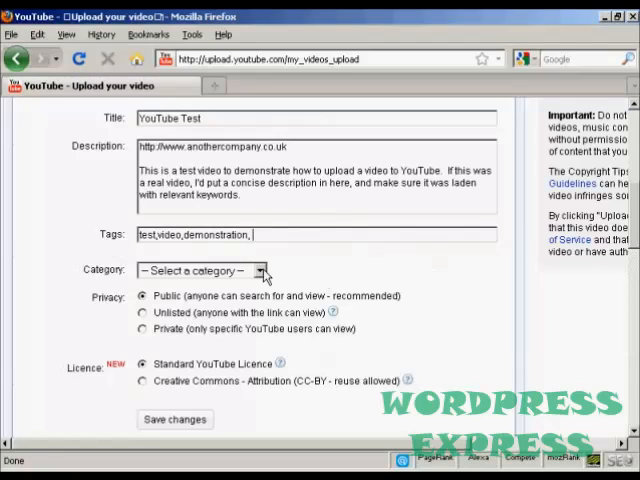
{"action": "left_click", "coordinate": [260, 270]}
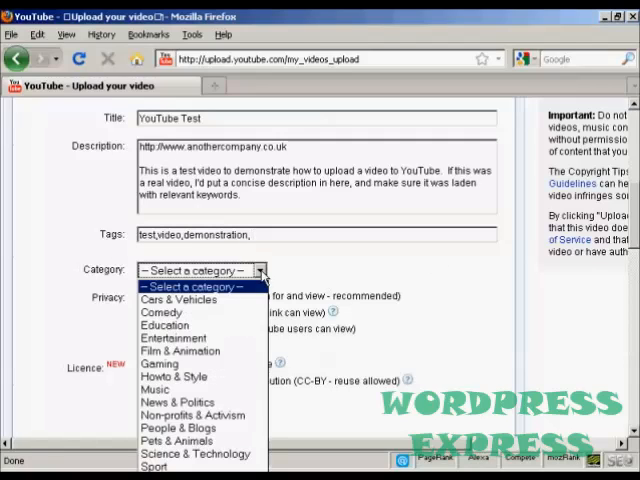
{"action": "mouse_move", "coordinate": [180, 352]}
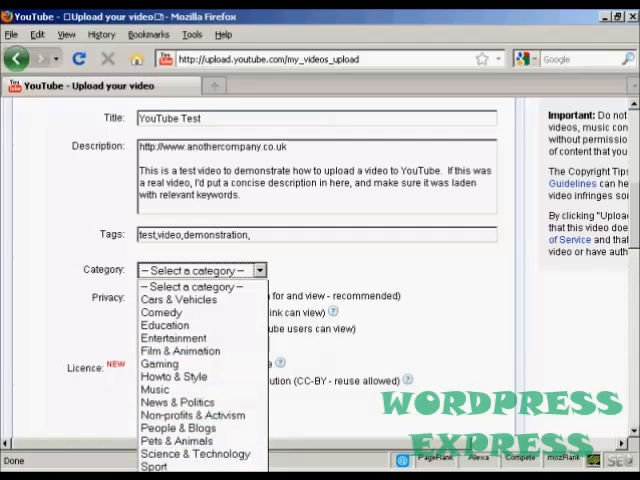
{"action": "mouse_move", "coordinate": [190, 416]}
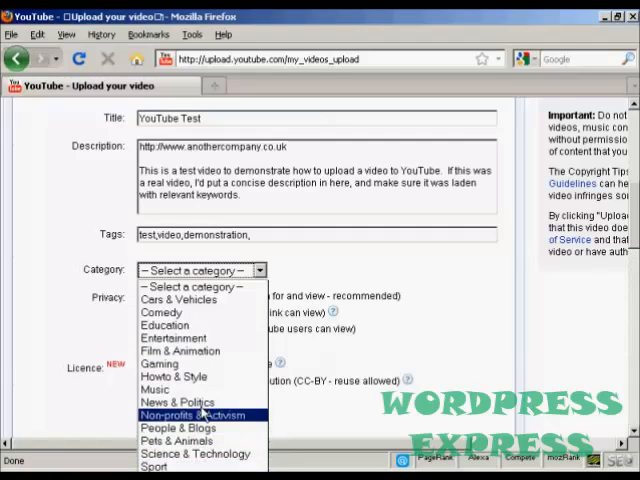
{"action": "mouse_move", "coordinate": [180, 352]}
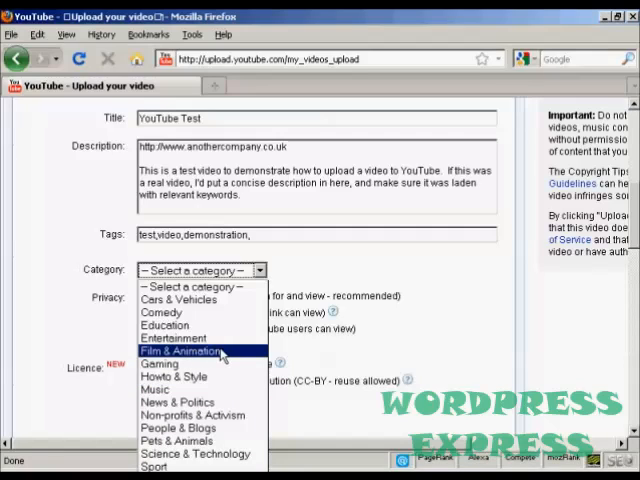
{"action": "mouse_move", "coordinate": [164, 324]}
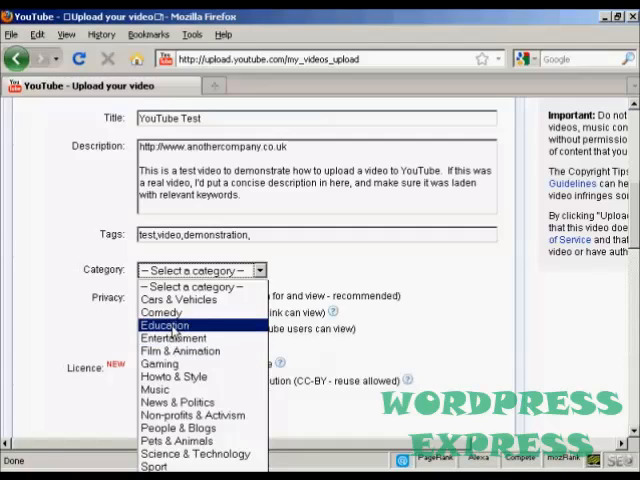
{"action": "left_click", "coordinate": [180, 352]}
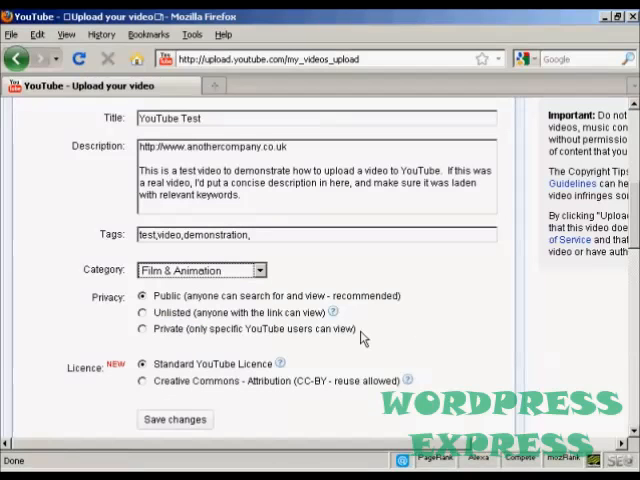
{"action": "mouse_move", "coordinate": [370, 304]}
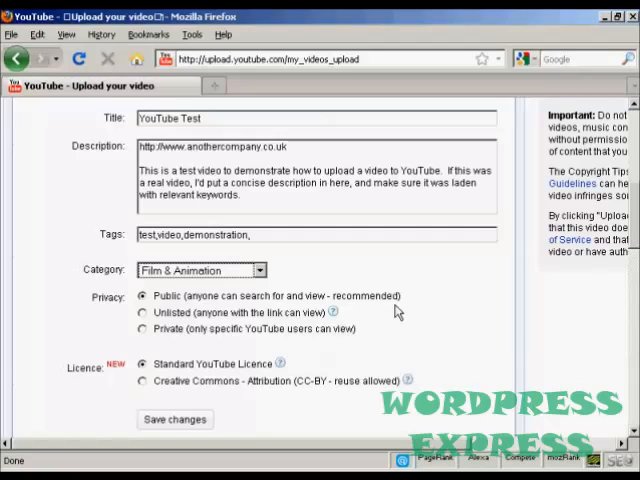
{"action": "mouse_move", "coordinate": [398, 336]}
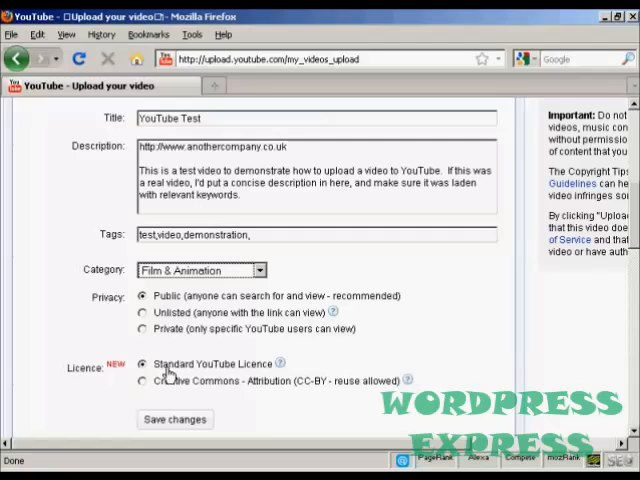
{"action": "mouse_move", "coordinate": [230, 396]}
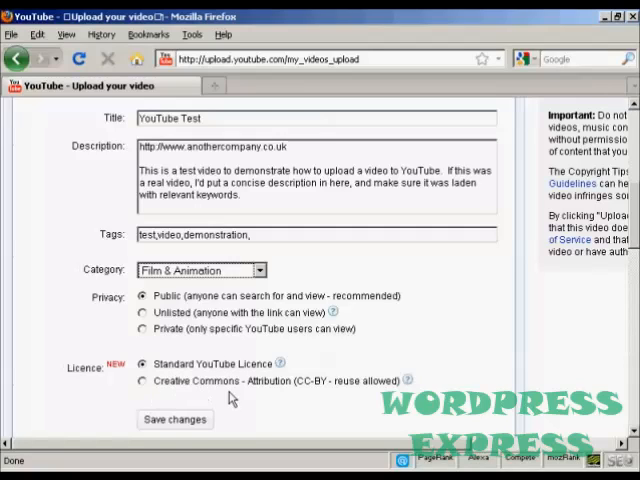
{"action": "mouse_move", "coordinate": [492, 372]}
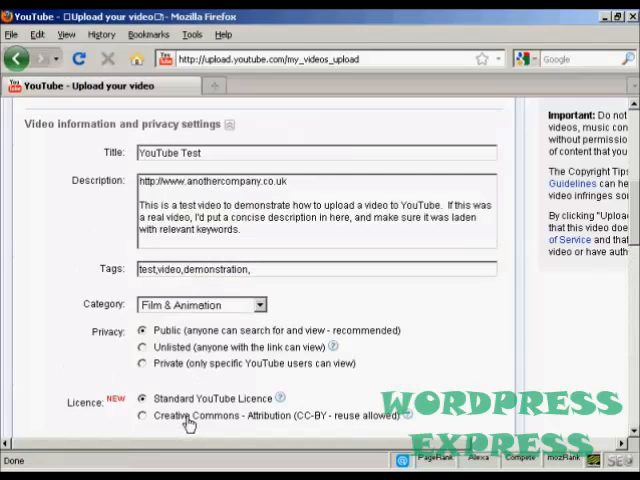
{"action": "mouse_move", "coordinate": [508, 366]}
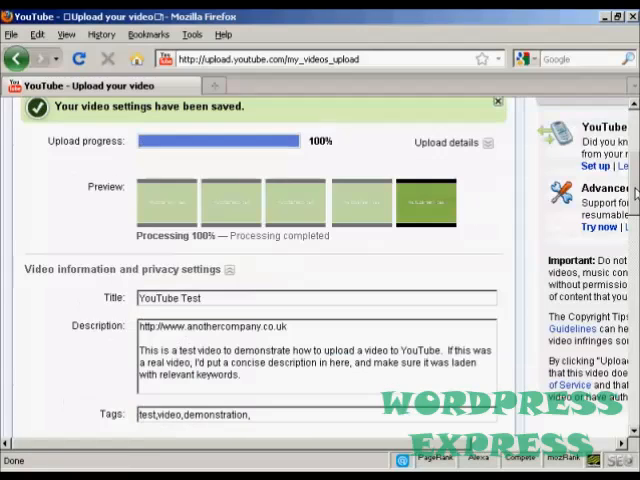
View the saved-settings confirmation and the video's watch link.
{"action": "scroll", "scroll_direction": "up", "scroll_amount": 3}
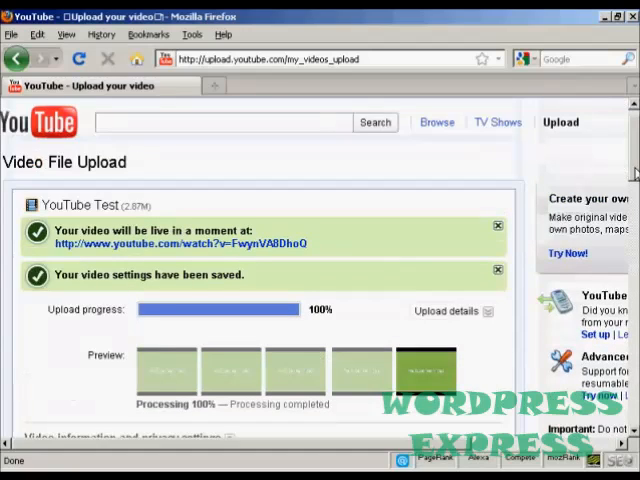
{"action": "mouse_move", "coordinate": [220, 252]}
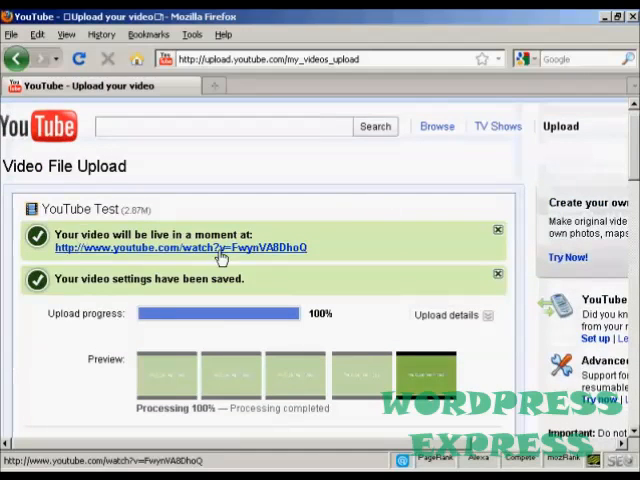
{"action": "mouse_move", "coordinate": [296, 252]}
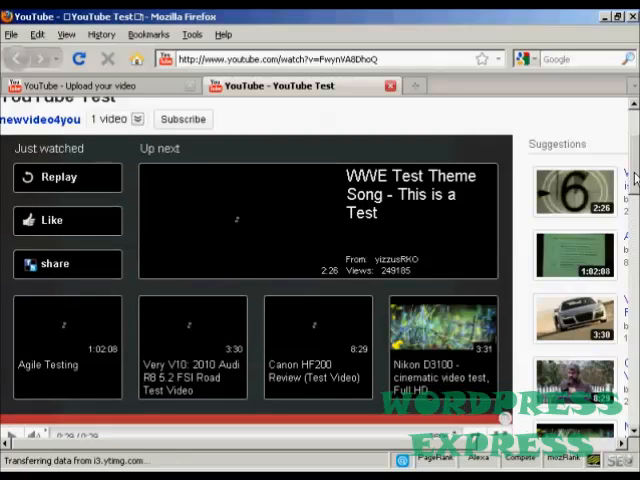
Expand the watch-page description to verify category, tags and licence, then collapse it.
{"action": "scroll", "scroll_direction": "down", "scroll_amount": 3}
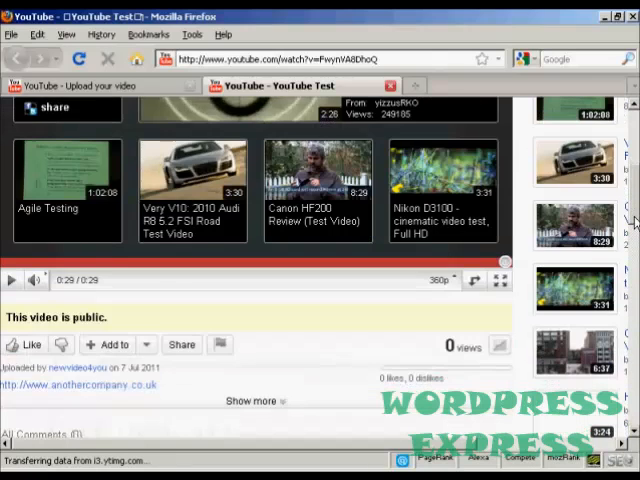
{"action": "scroll", "scroll_direction": "down", "scroll_amount": 3}
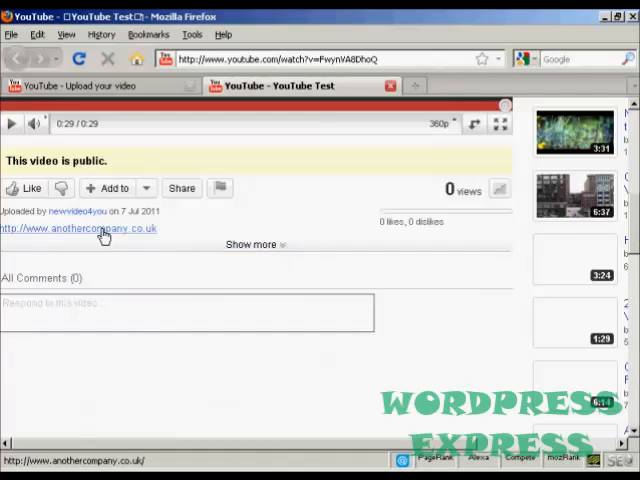
{"action": "left_click", "coordinate": [256, 244]}
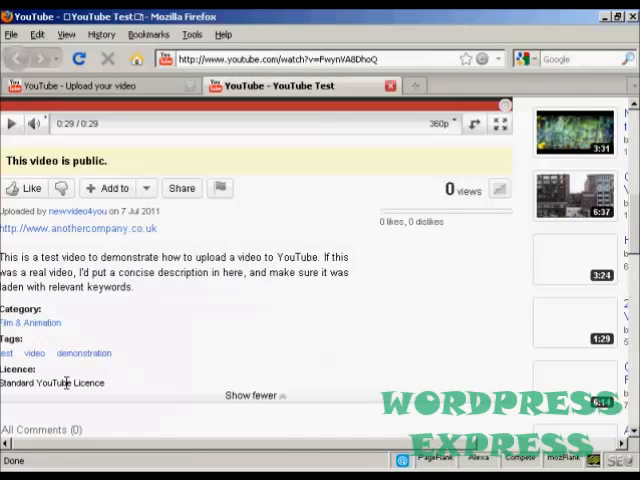
{"action": "left_click", "coordinate": [252, 396]}
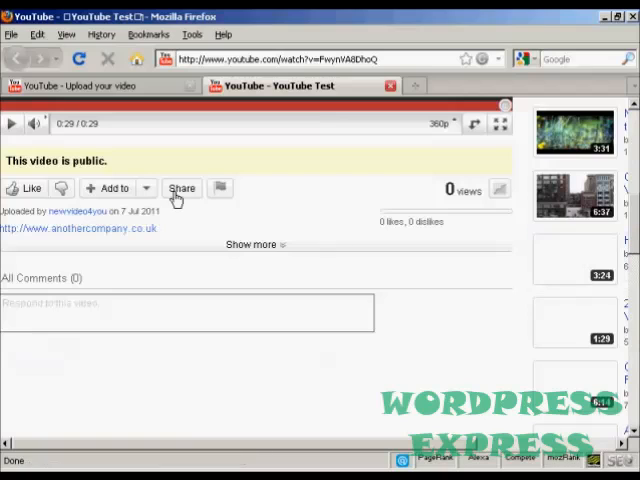
Show the video's short share link and its iframe embed code.
{"action": "left_click", "coordinate": [182, 188]}
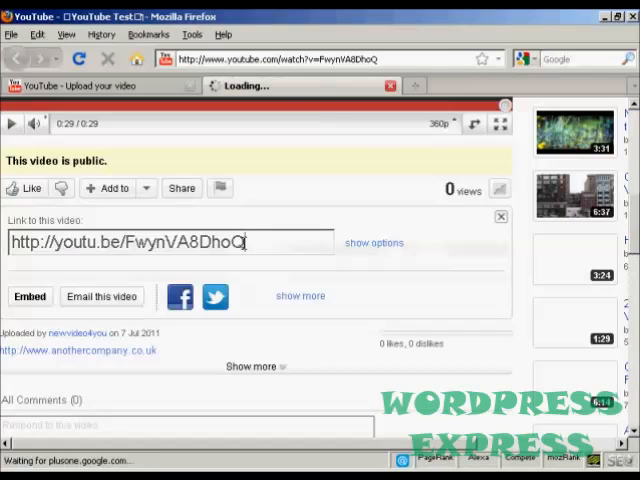
{"action": "left_click", "coordinate": [28, 296]}
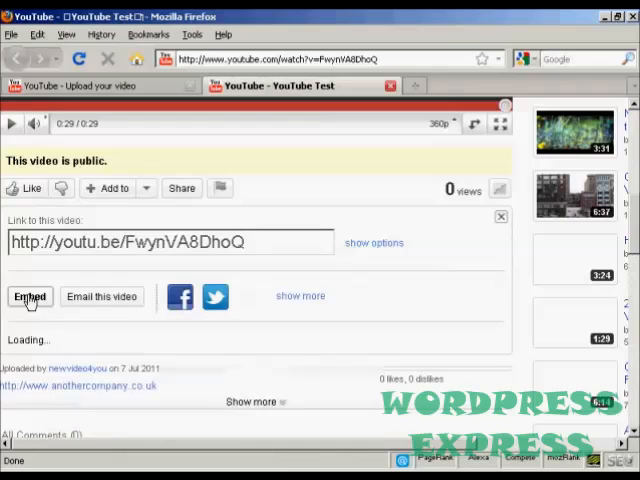
{"action": "left_click", "coordinate": [30, 296]}
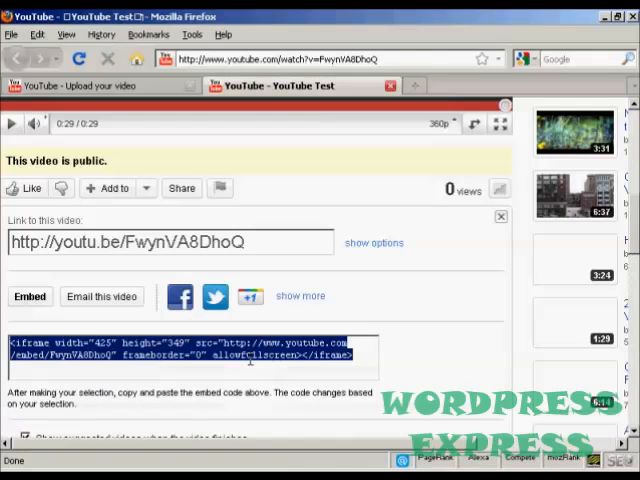